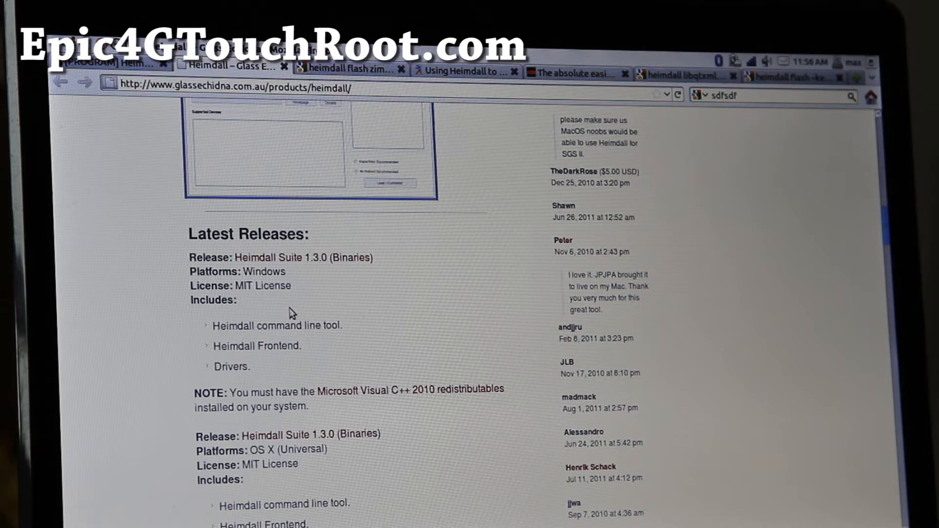
- Scroll the Heimdall page down to the Debian Linux AMD64/Intel 64 release entries
{"action": "scroll", "scroll_direction": "down", "scroll_amount": 3}
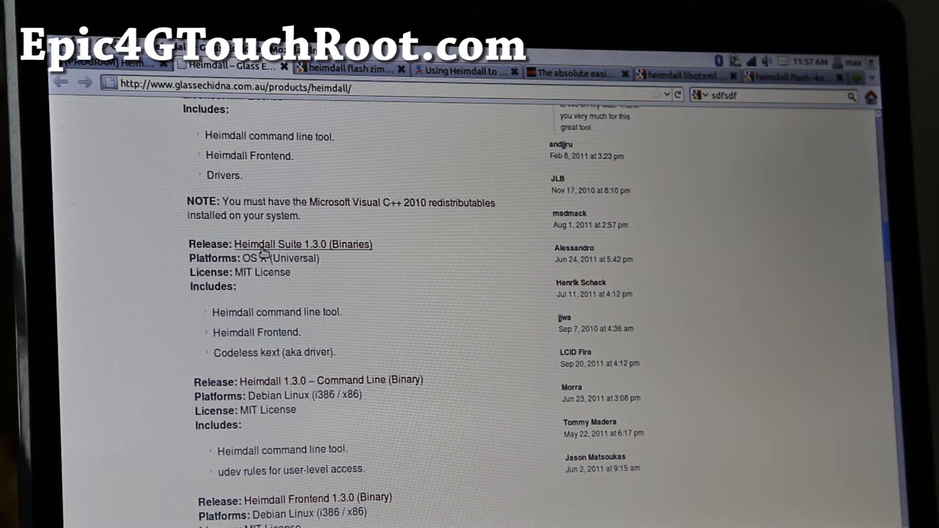
{"action": "scroll", "scroll_direction": "down", "scroll_amount": 3}
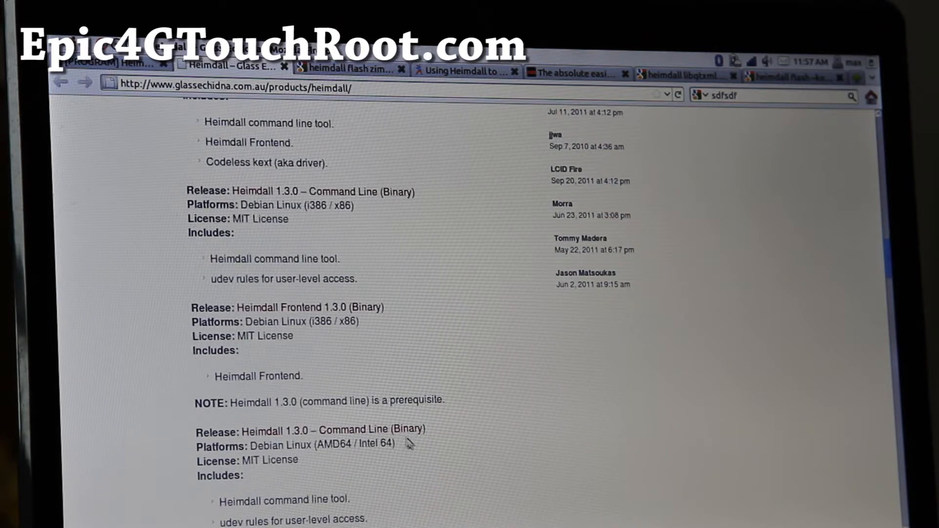
{"action": "scroll", "scroll_direction": "down", "scroll_amount": 3}
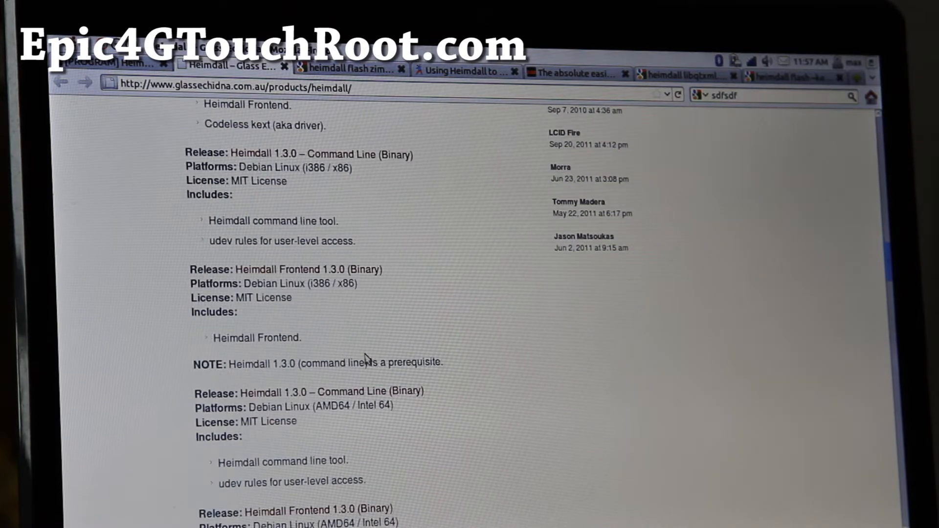
{"action": "scroll", "scroll_direction": "down", "scroll_amount": 3}
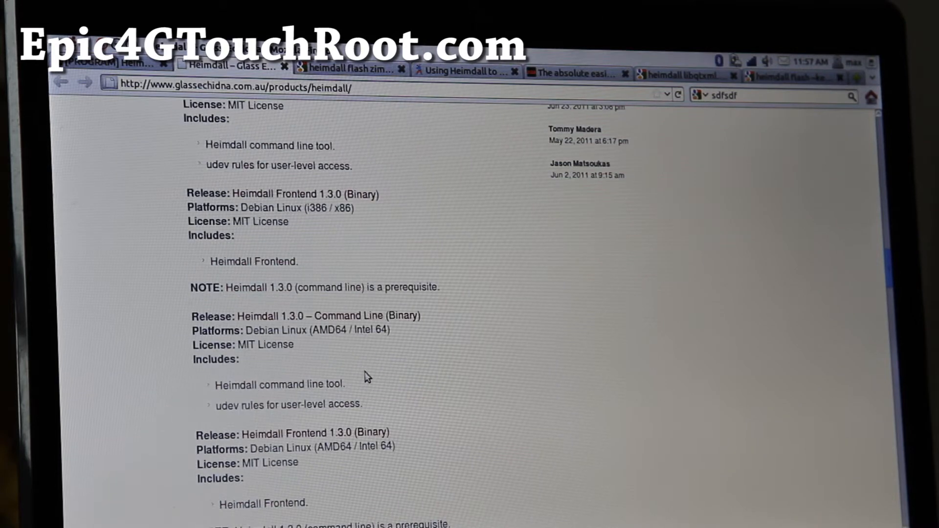
{"action": "left_click", "coordinate": [328, 316]}
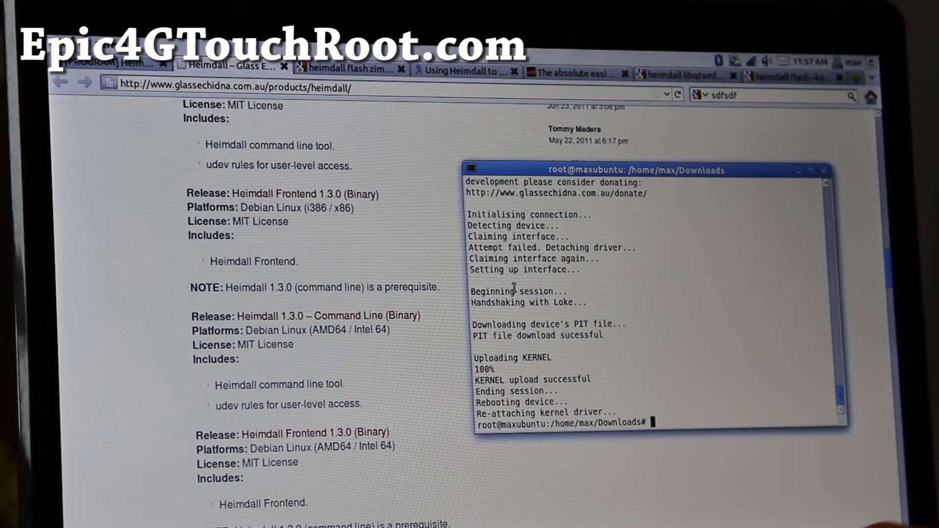
- Clear the terminal in Downloads and start typing the heimdall command
{"action": "type", "text": "clear"}
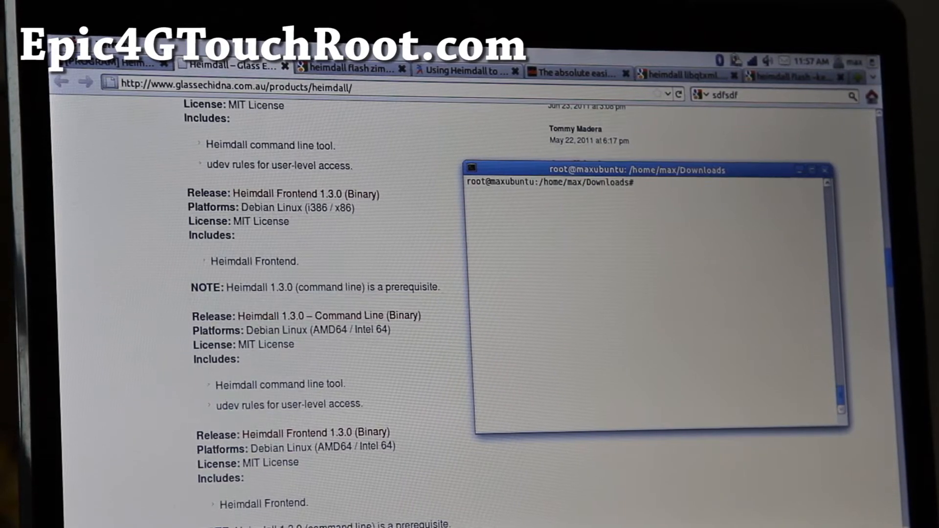
{"action": "type", "text": "heim"}
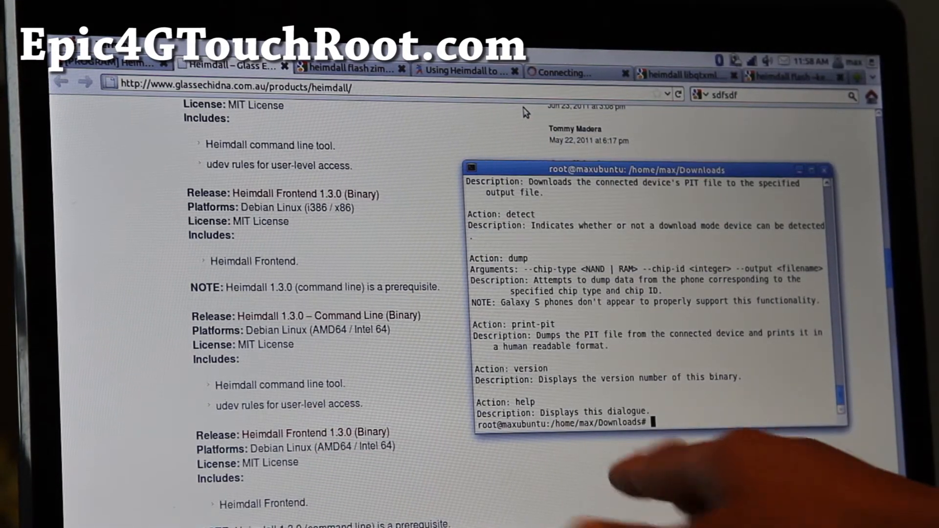
- Change to /home/max/Downloads, list its contents and remove the old zImage
{"action": "type", "text": "cd"}
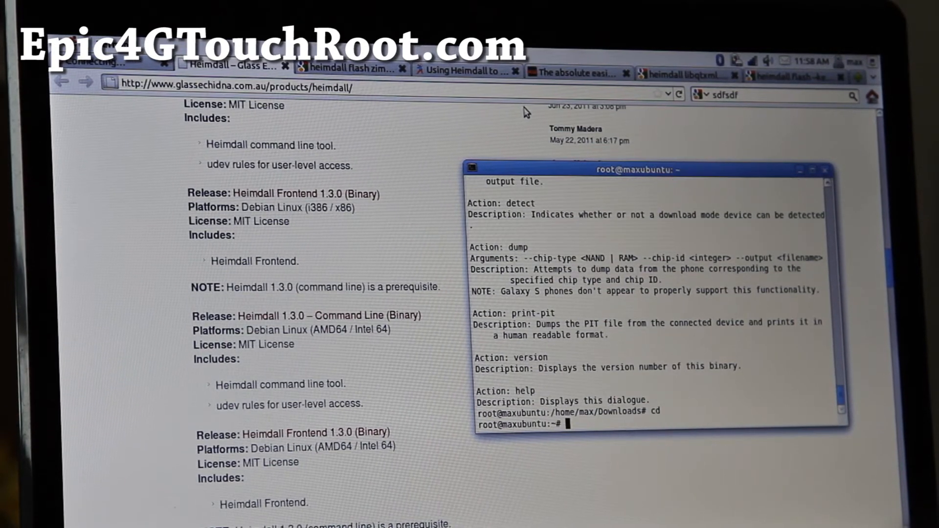
{"action": "type", "text": "cd /home/max/Downloads/"}
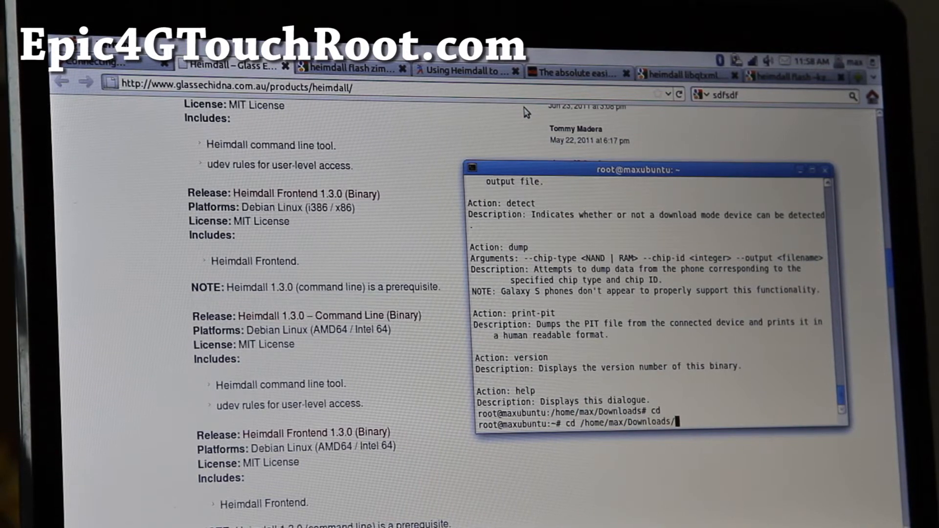
{"action": "type", "text": "ls -l"}
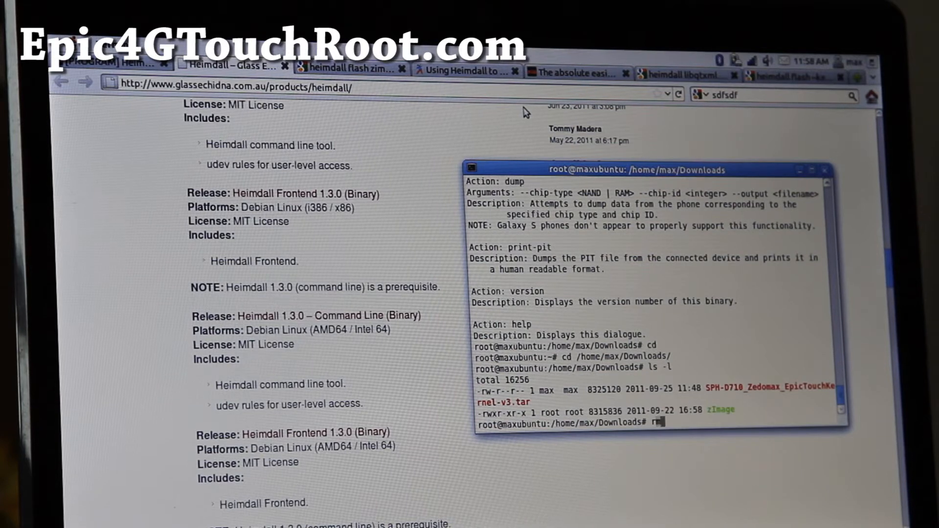
{"action": "type", "text": "rm zImage"}
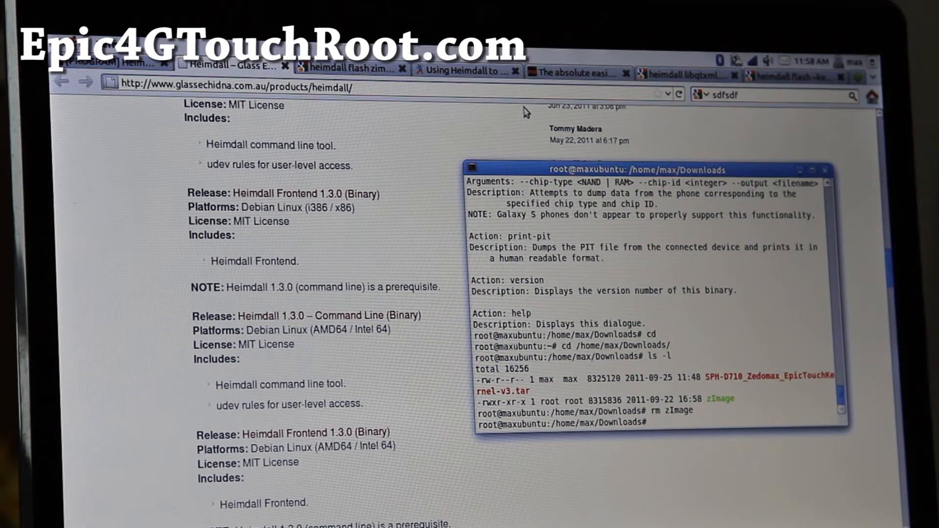
- Extract SPH-D710_Zedomax_EpicTouchKernel-v3.tar and type heimdall flash --kernel zImage at the prompt
{"action": "type", "text": "tar"}
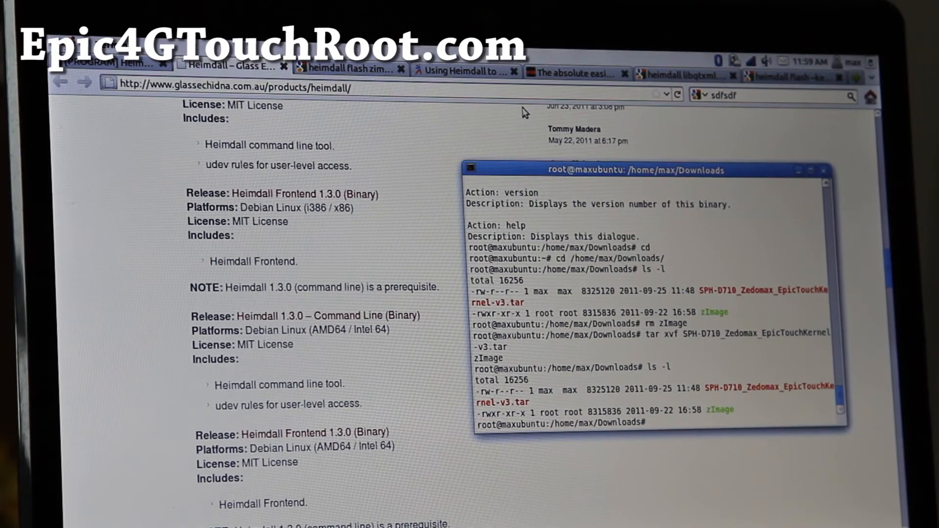
{"action": "type", "text": "heimdall"}
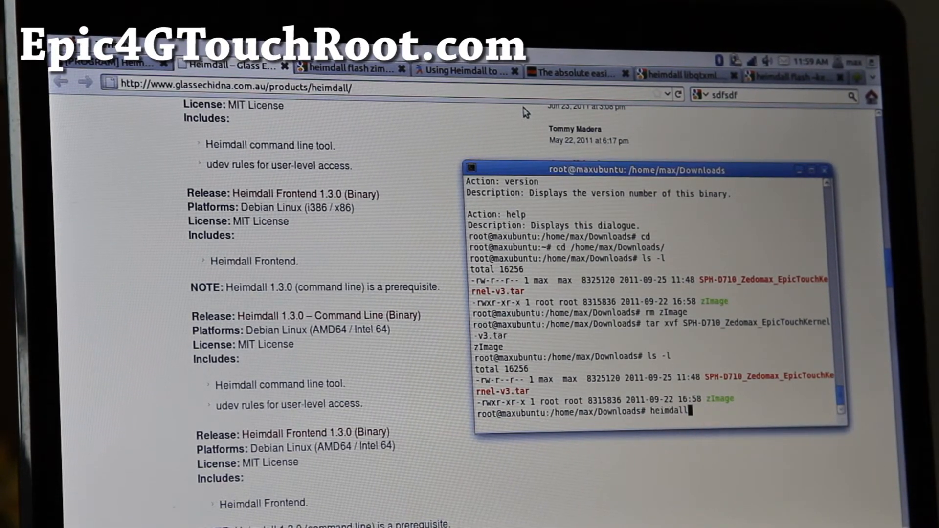
{"action": "type", "text": "flash --kernel zImage"}
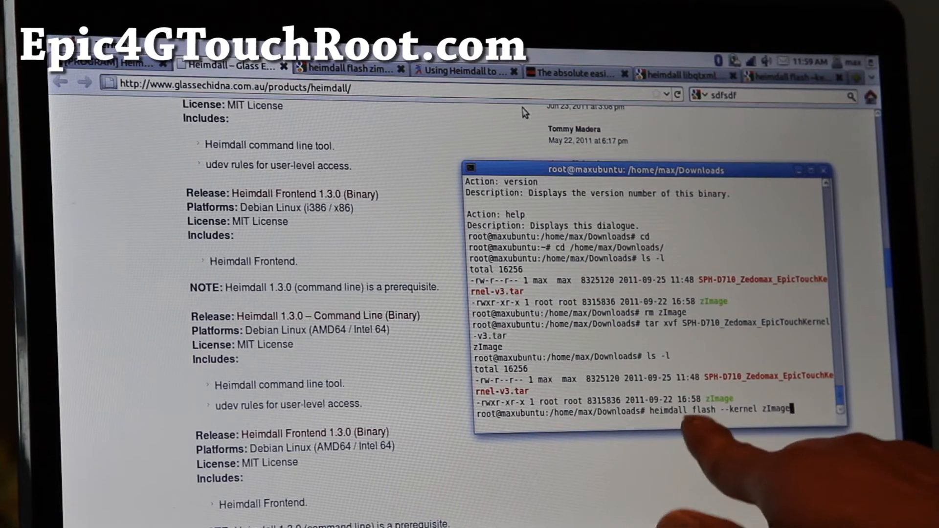